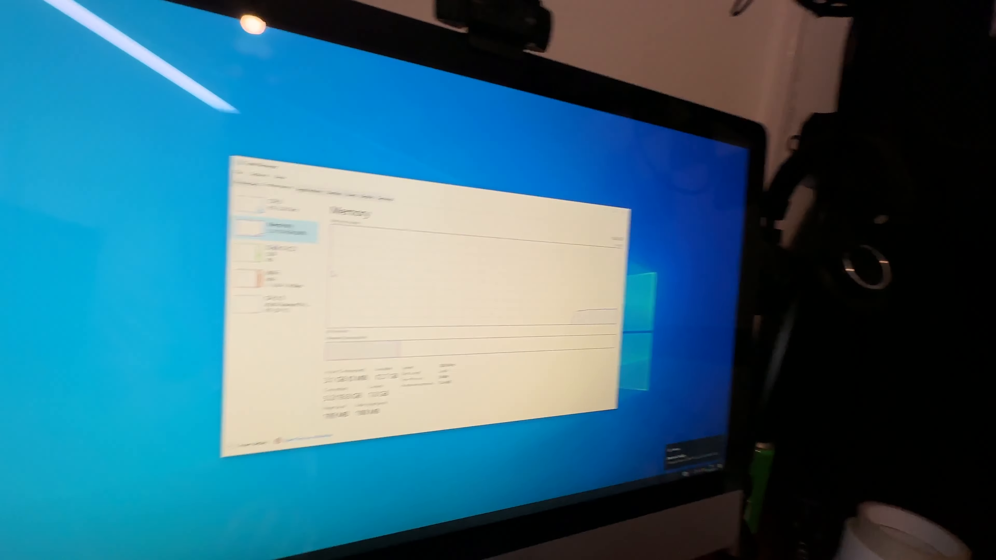
Close the memory usage readout to return to the Geekbench 6 overview
left_click(289, 254)
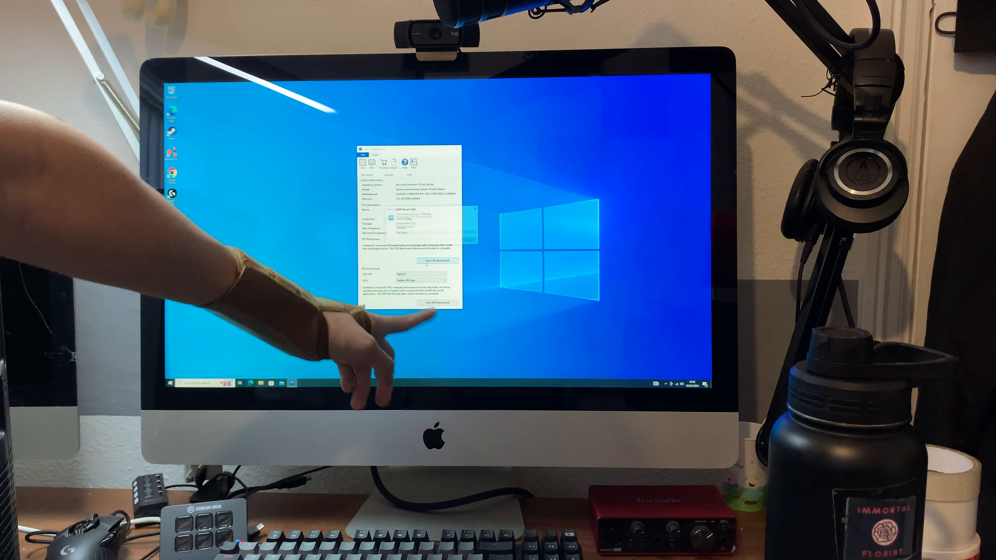
left_click(436, 261)
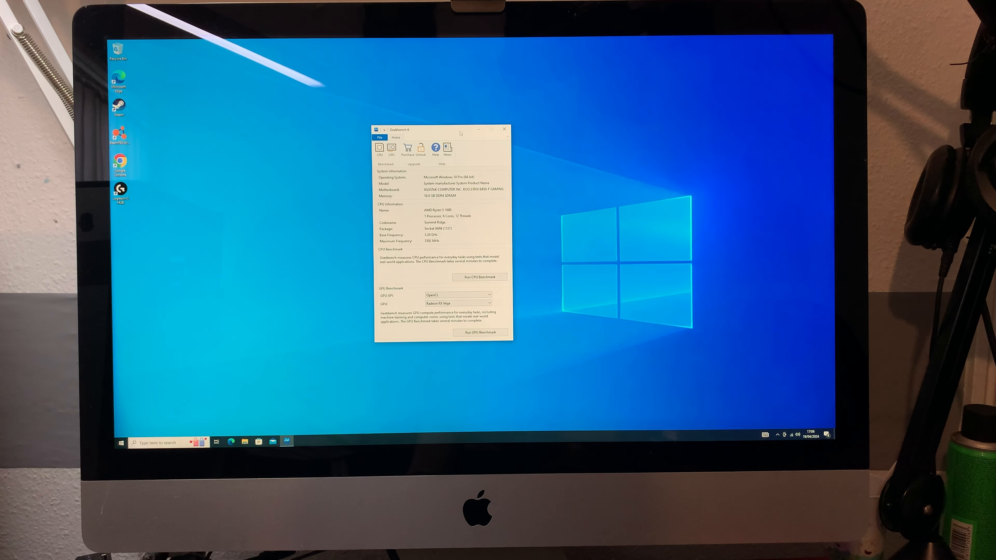
Show the uploaded Vulkan result (score 75353) maximized in the browser and select the address bar
left_click(479, 331)
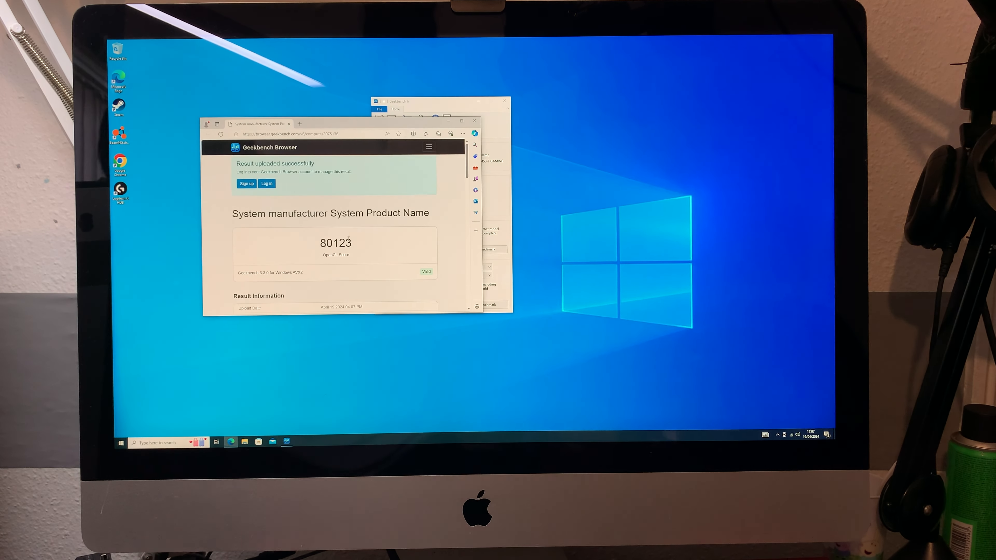
left_click(461, 121)
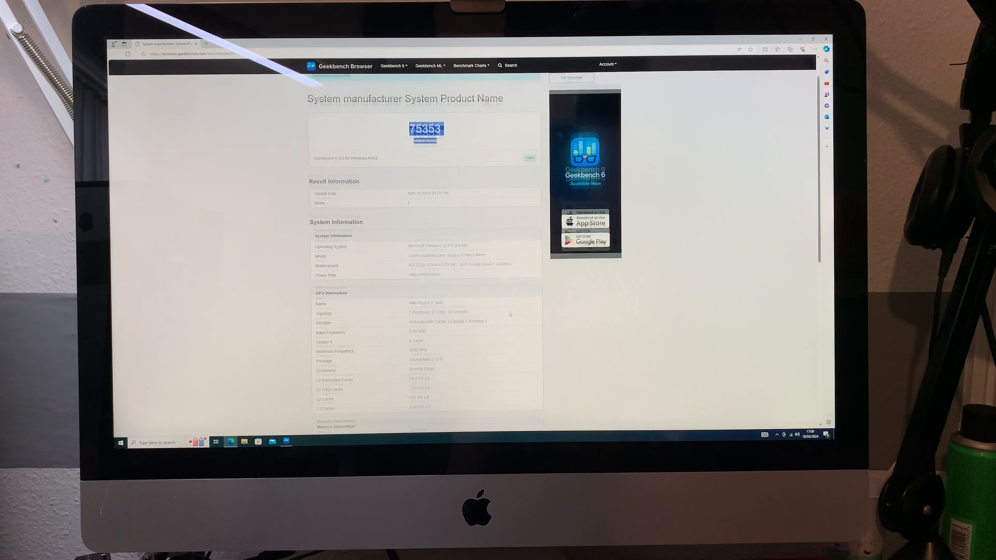
left_click(171, 53)
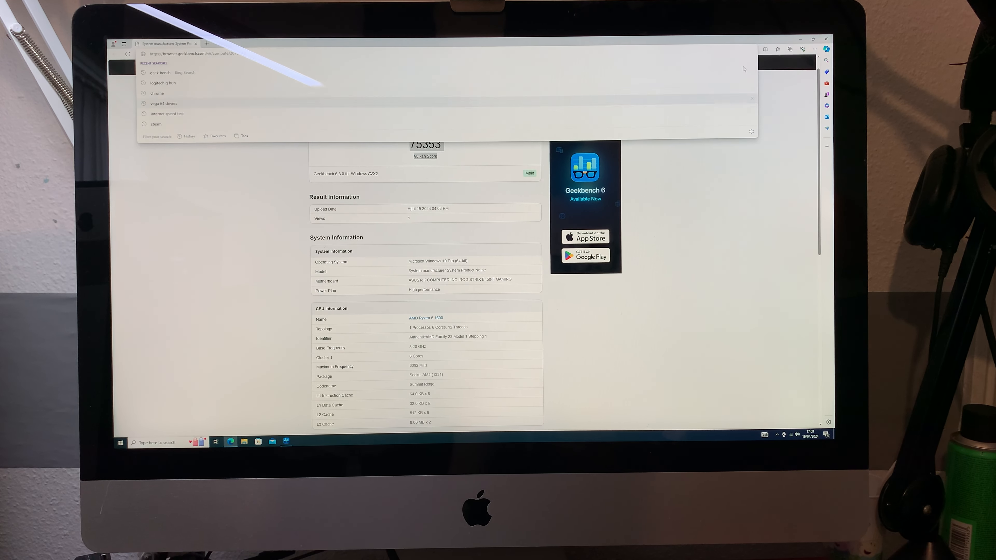